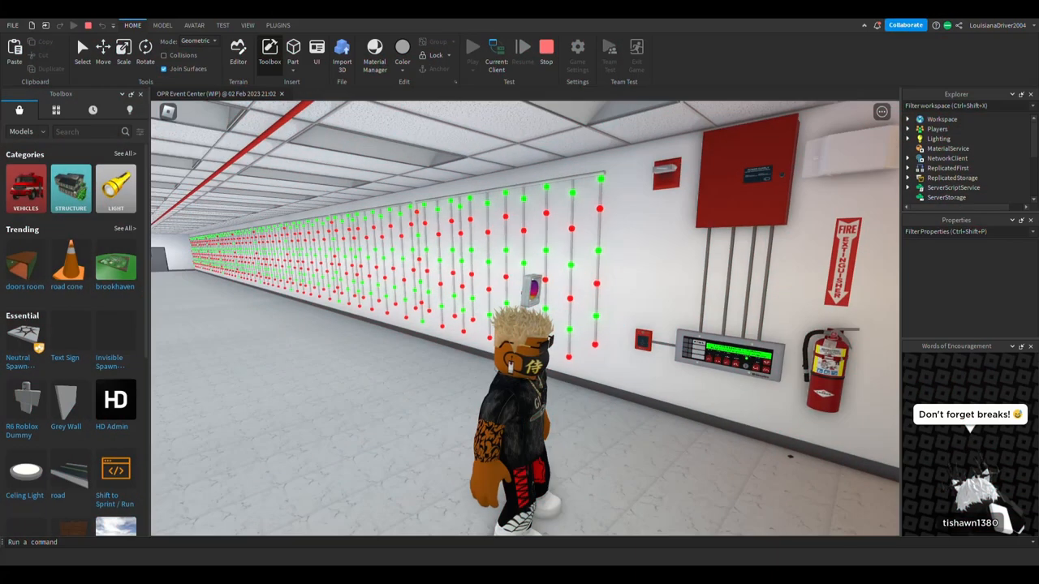
mouse_move(956, 138)
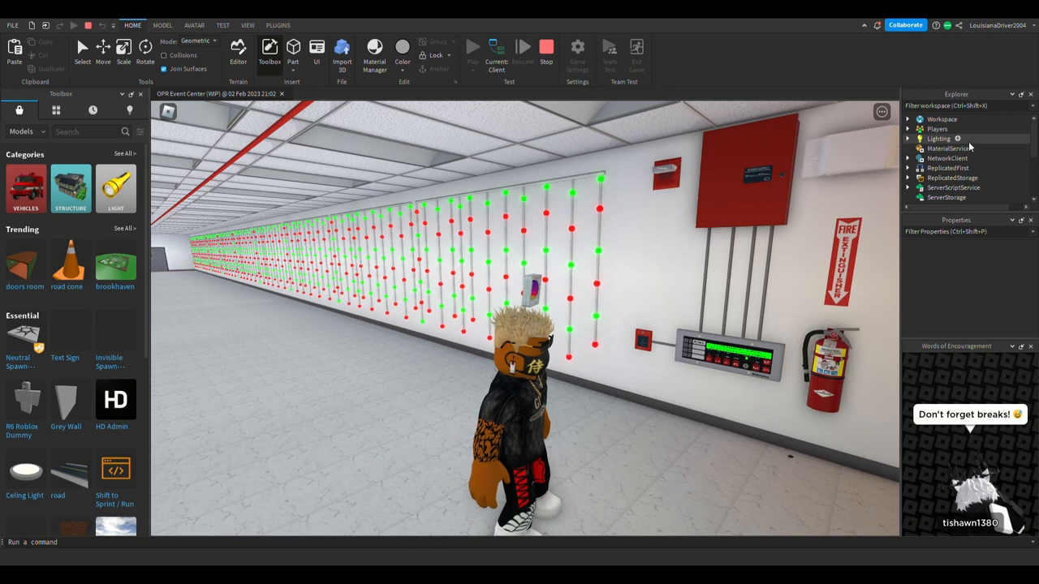